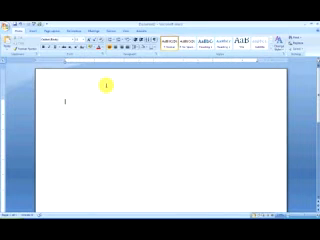
text(Lordsof)
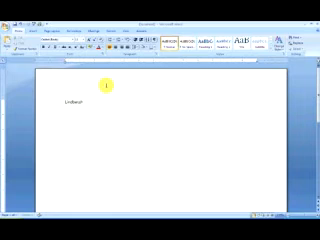
text(School B)
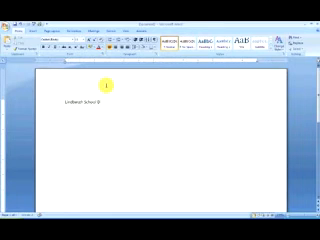